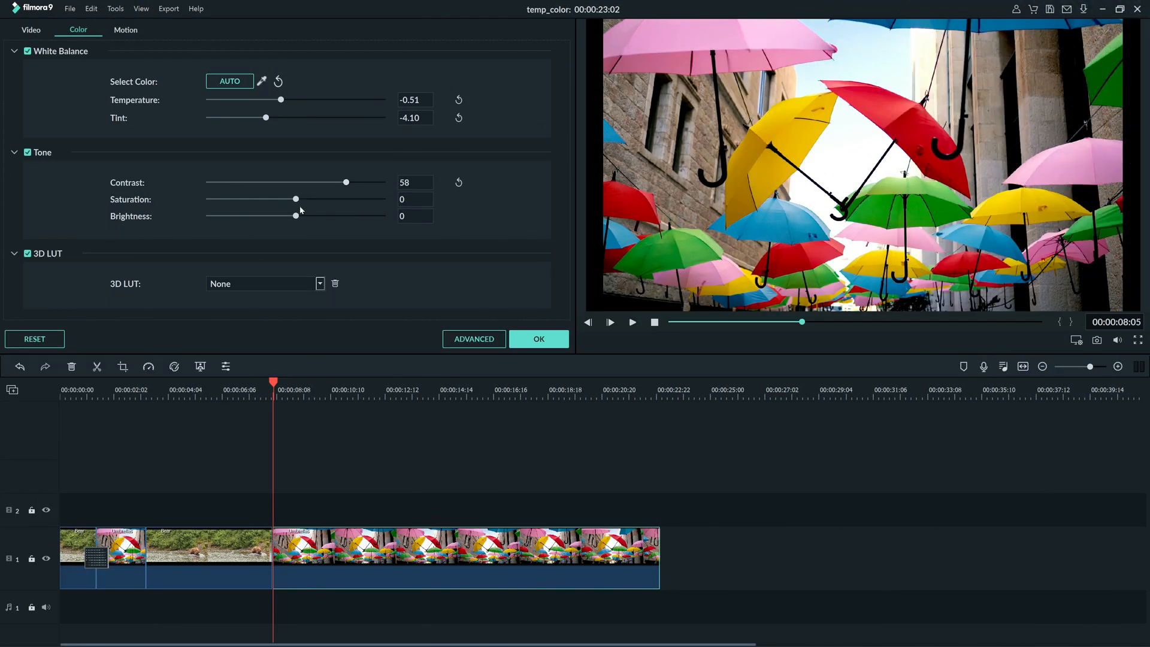
# - Boost the umbrellas clip's saturation to about 24 and lower its brightness to -32
pyautogui.moveTo(295, 199); pyautogui.dragTo(316, 199)
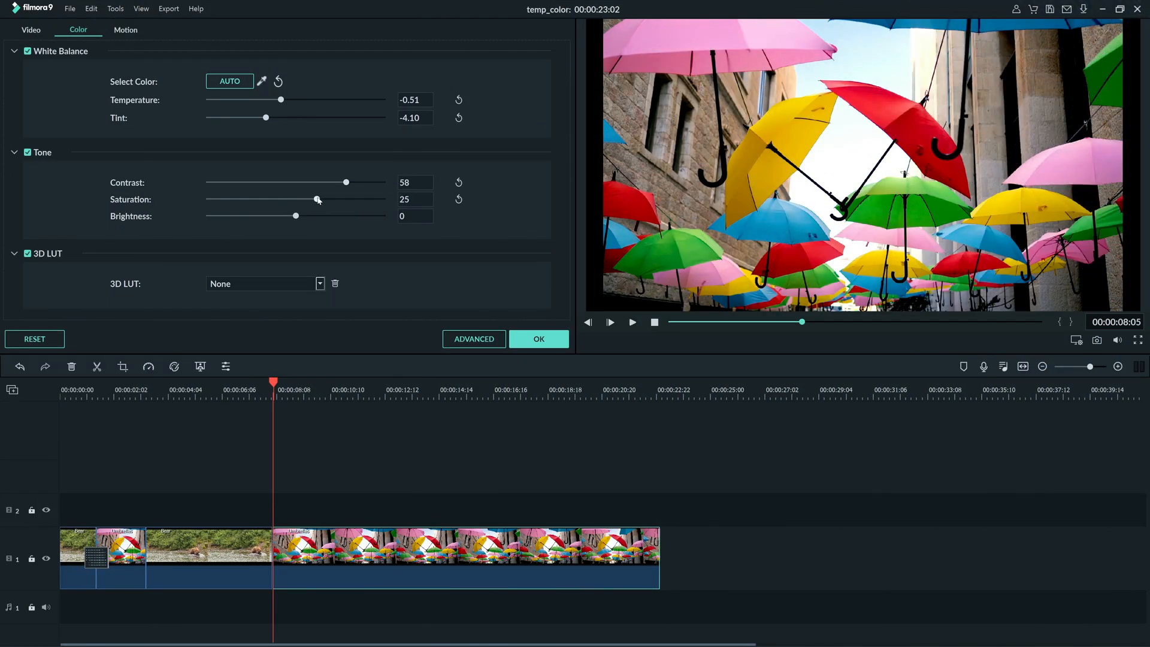
pyautogui.moveTo(295, 214); pyautogui.dragTo(266, 215)
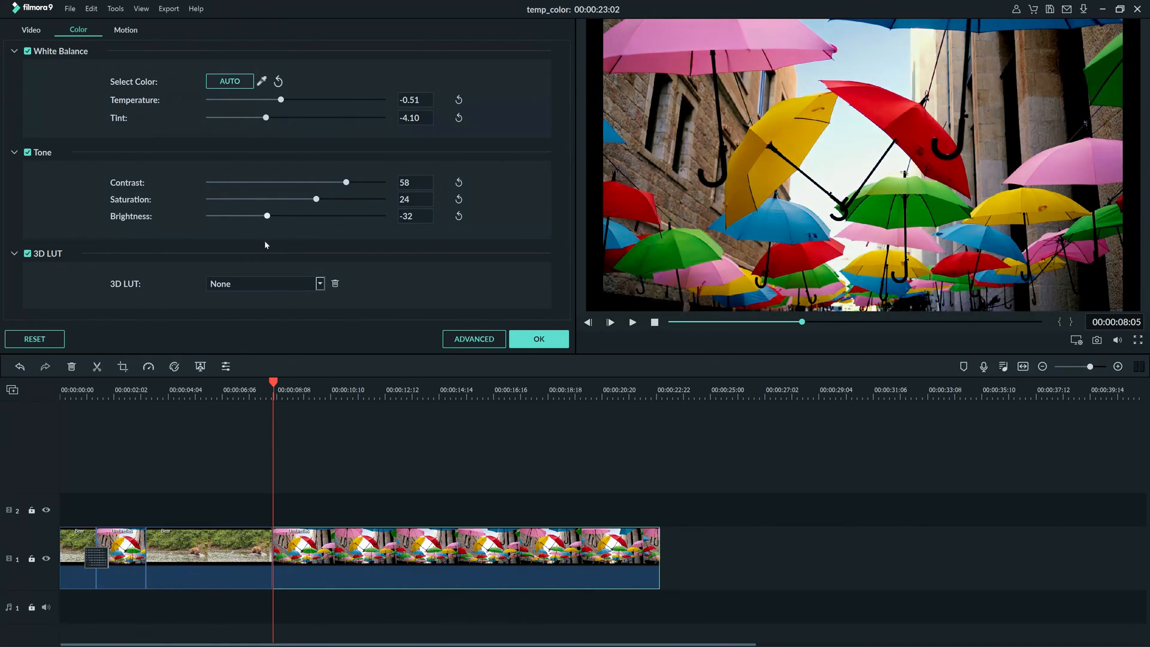
pyautogui.click(538, 338)
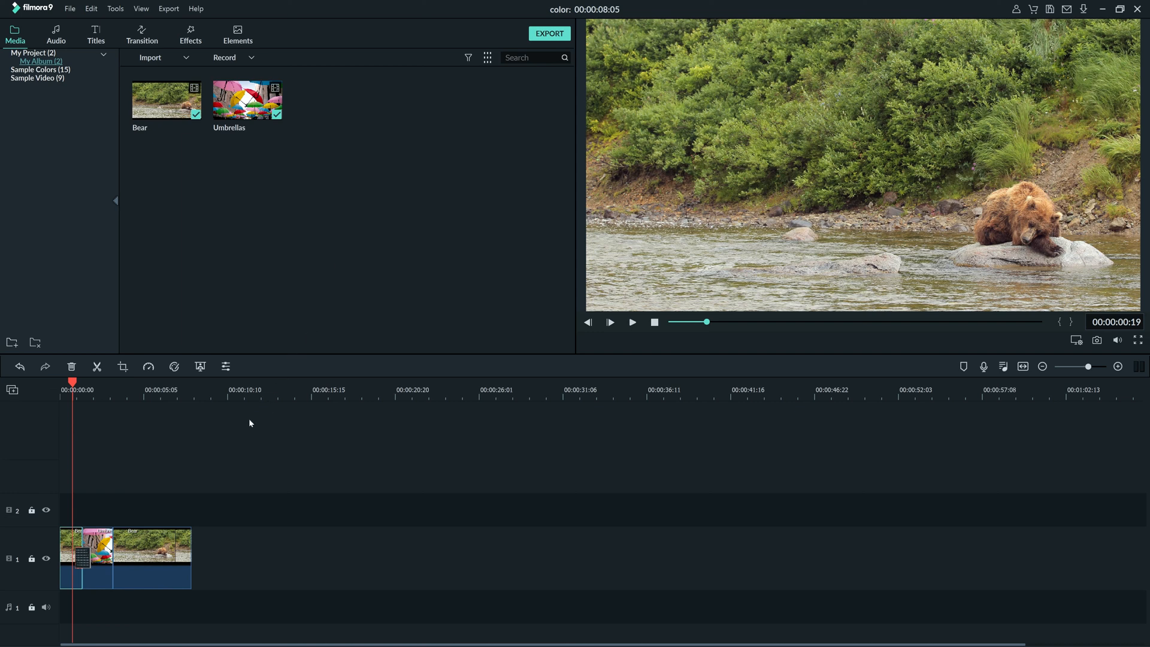
pyautogui.moveTo(60, 572)
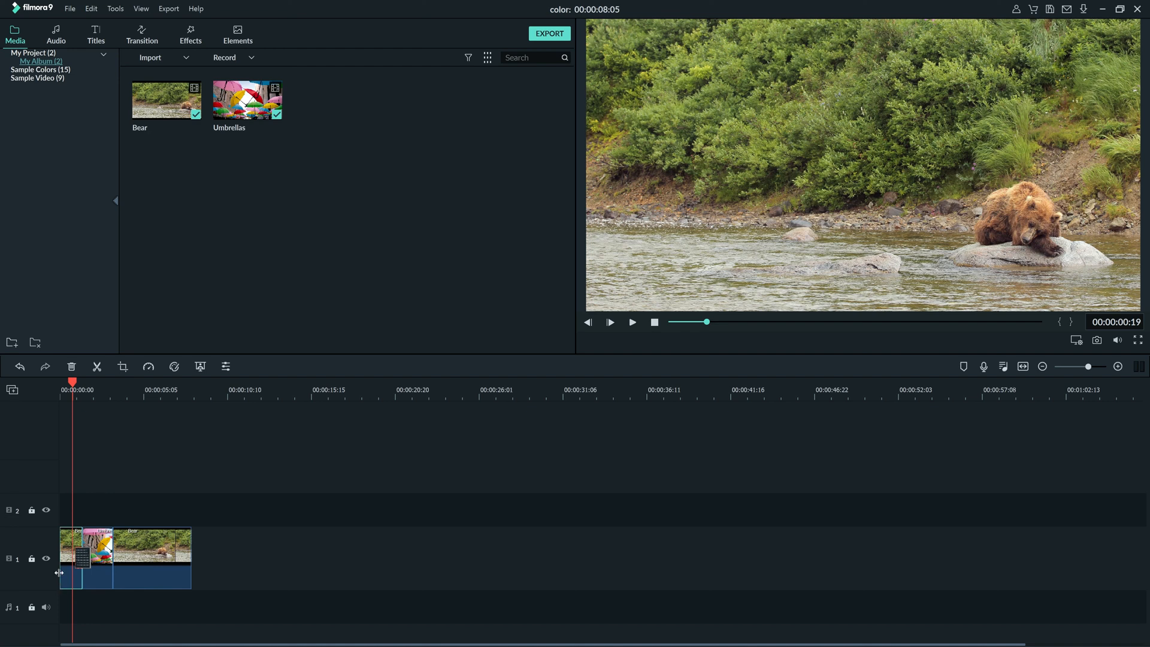
pyautogui.moveTo(69, 537)
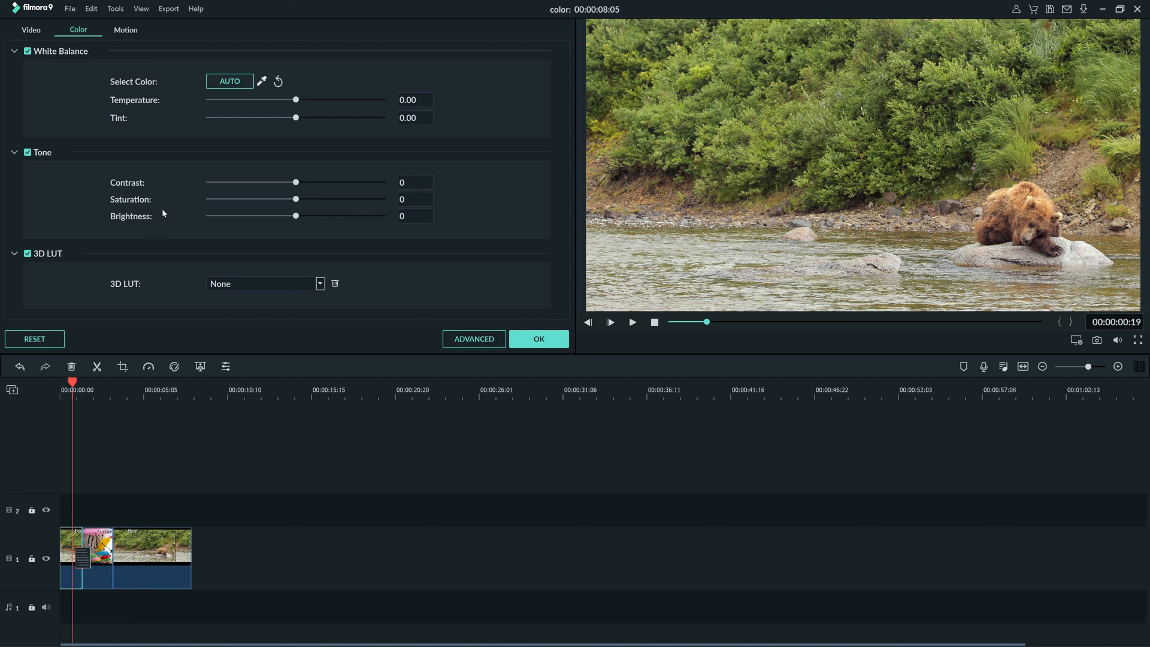
pyautogui.moveTo(177, 106)
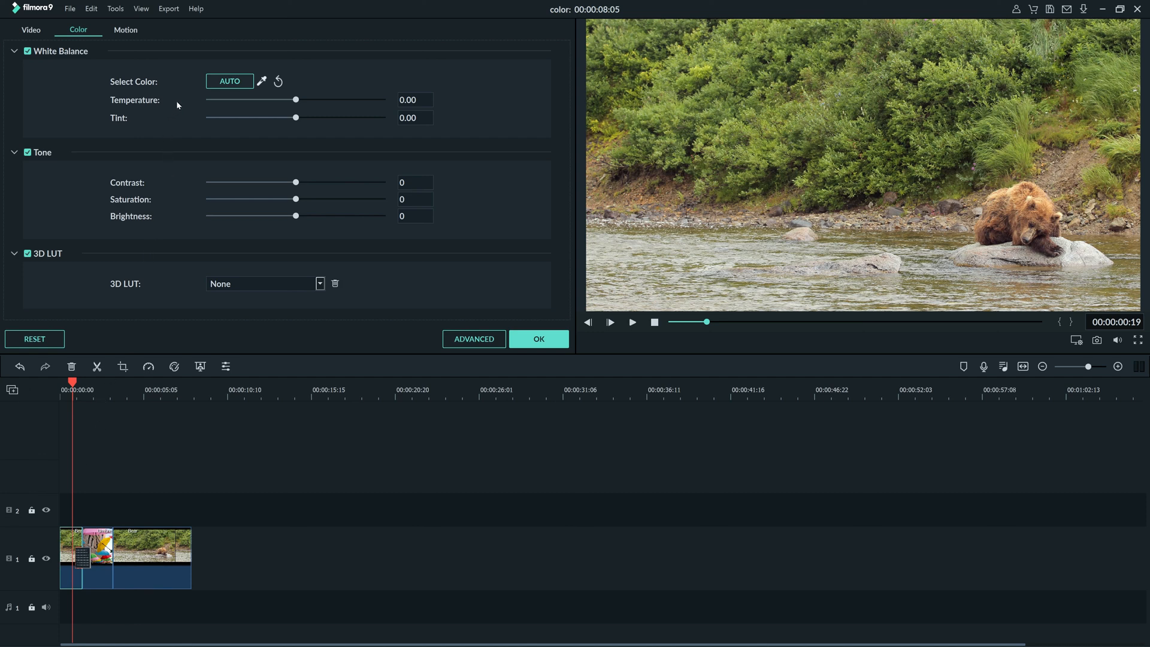
pyautogui.moveTo(195, 106)
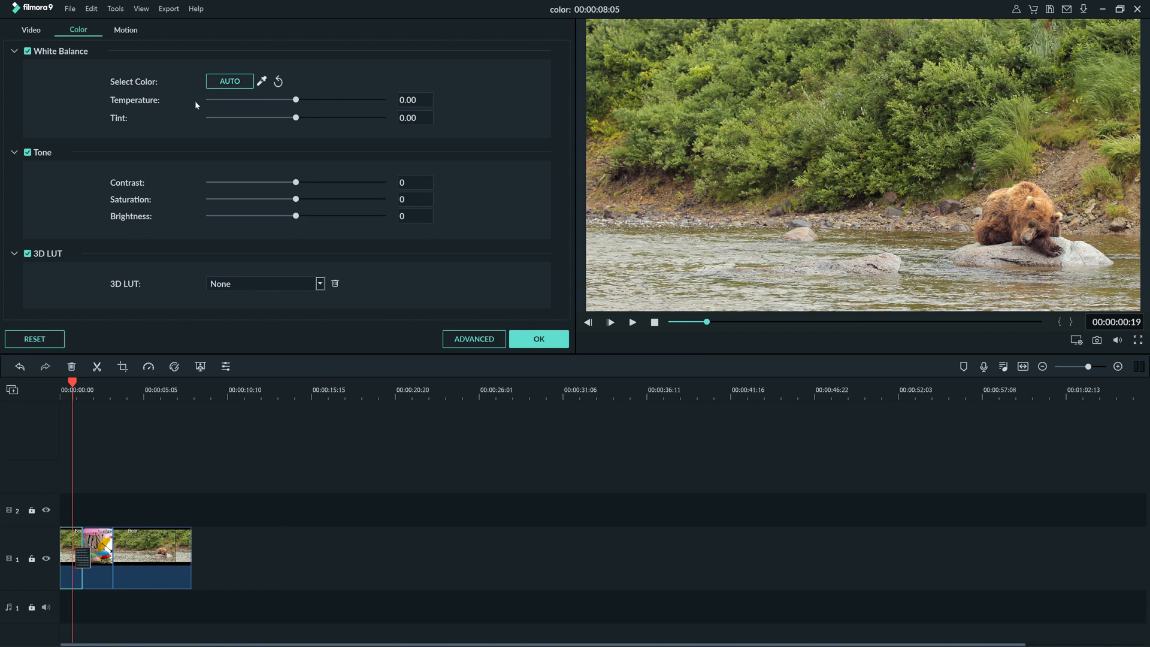
pyautogui.moveTo(296, 100)
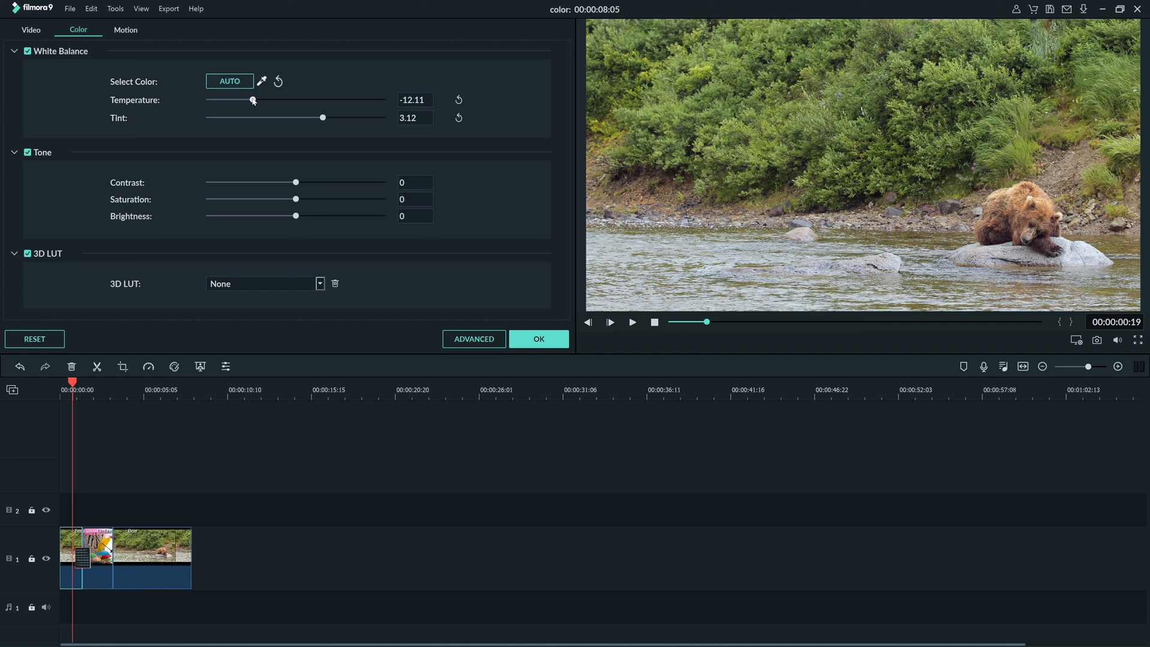
# - Adjust the Bear clip's temperature to about -12 and tint to 3.12
pyautogui.moveTo(253, 99); pyautogui.dragTo(255, 99)
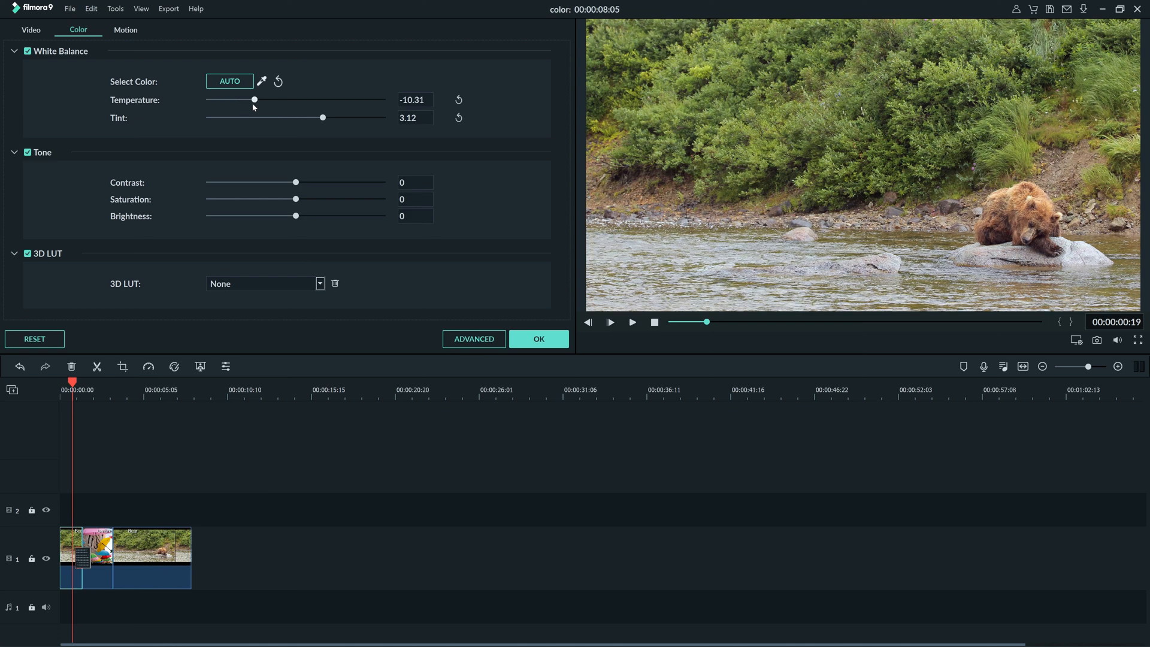
pyautogui.click(230, 80)
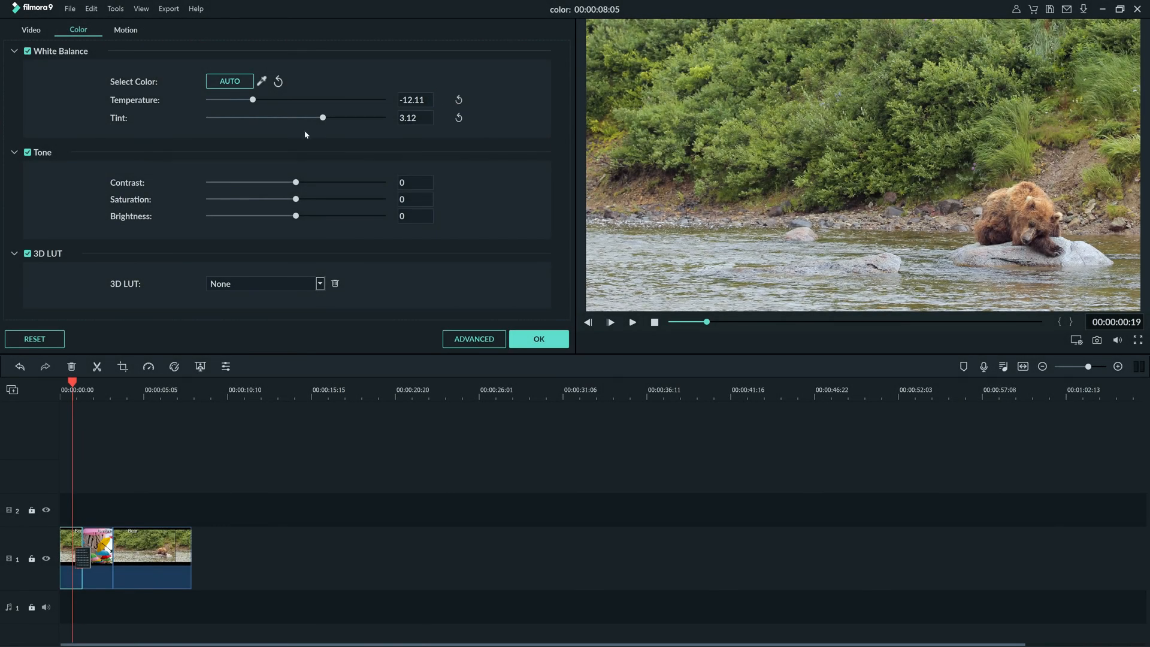
pyautogui.moveTo(176, 205)
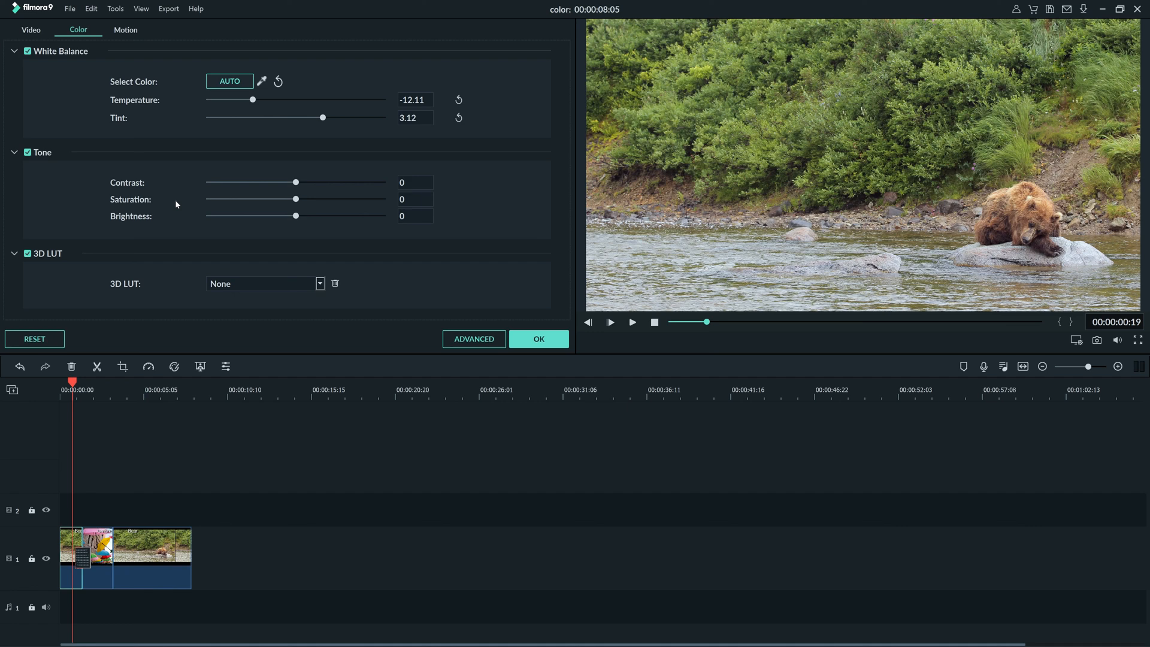
pyautogui.moveTo(241, 190)
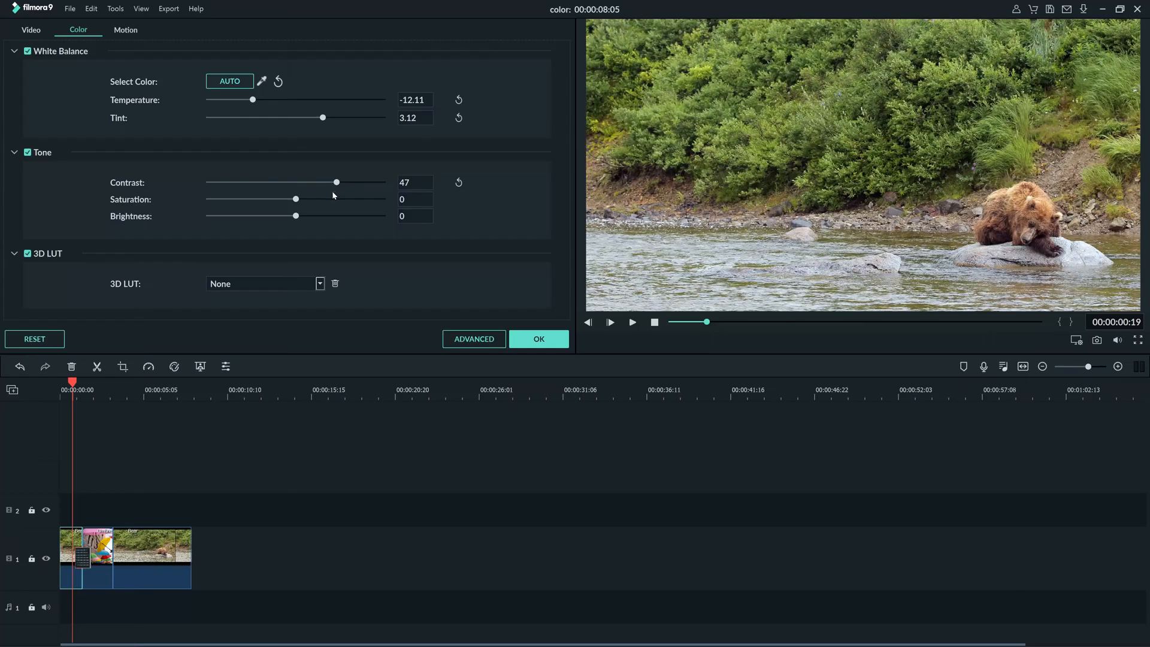
pyautogui.moveTo(278, 192)
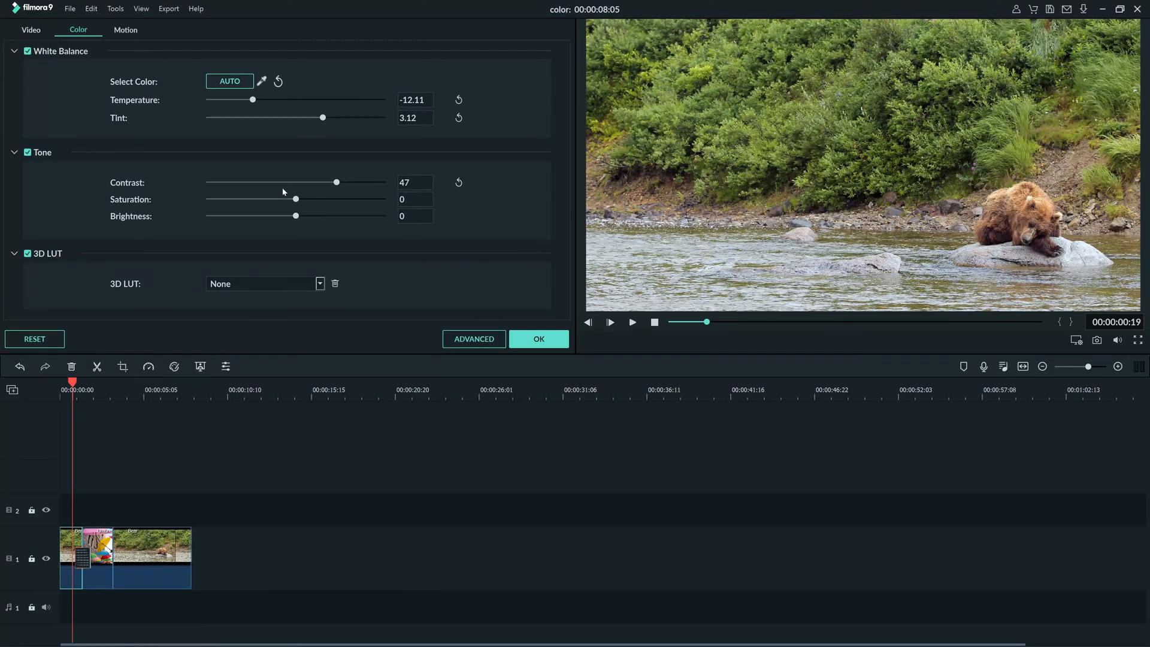
# - Raise the Bear clip's contrast to 82, leaving saturation and brightness at 0
pyautogui.click(335, 182)
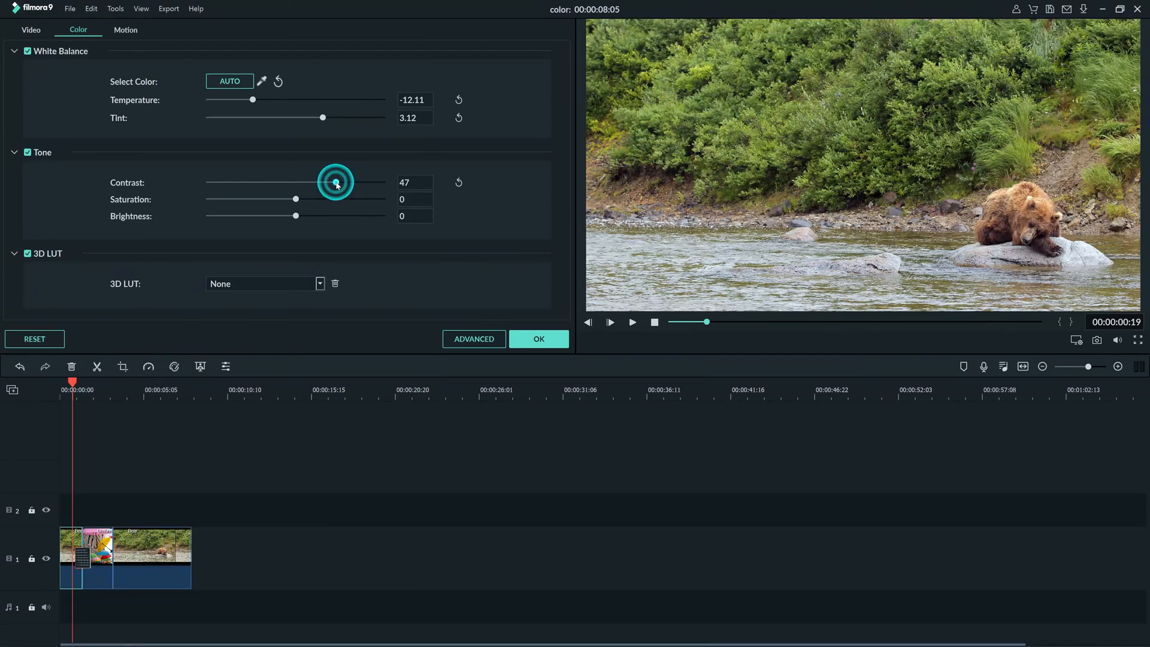
pyautogui.moveTo(335, 182); pyautogui.dragTo(375, 182)
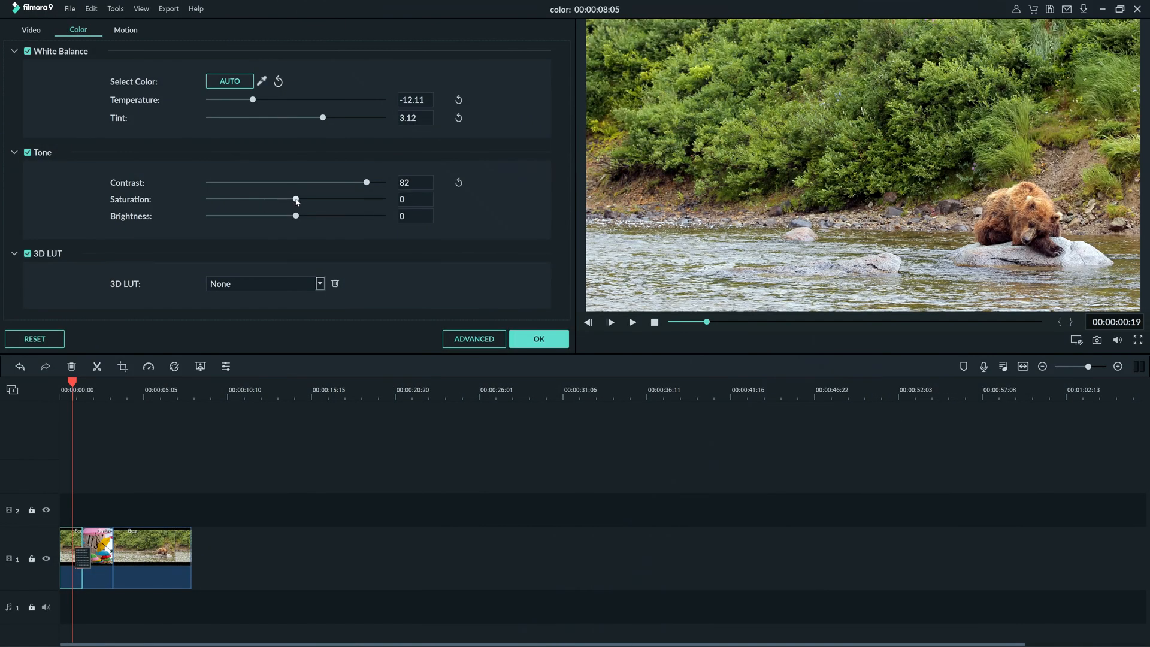
# - Experiment with the Bear clip's saturation and settle it at 8
pyautogui.moveTo(294, 199); pyautogui.dragTo(299, 199)
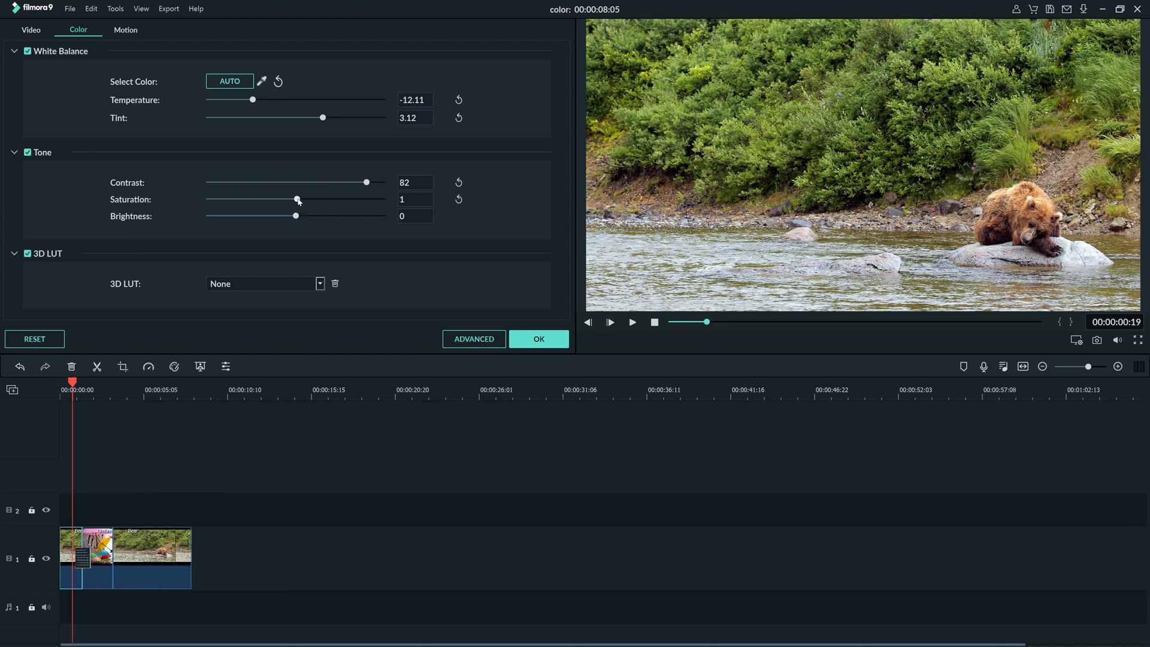
pyautogui.moveTo(297, 198); pyautogui.dragTo(348, 199)
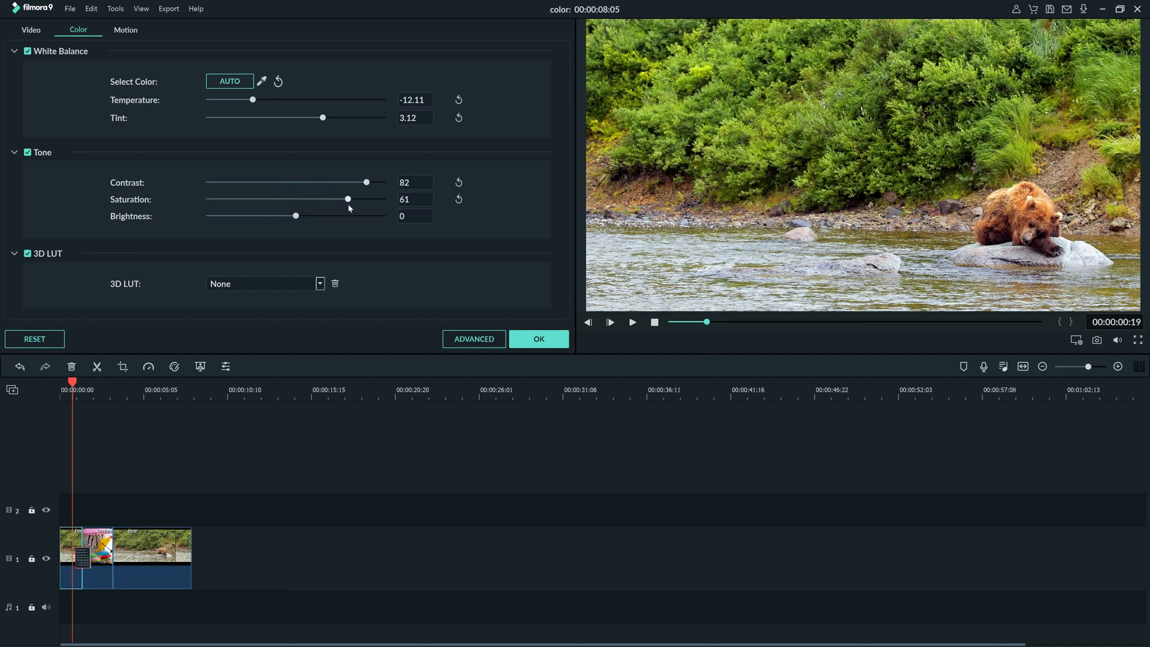
pyautogui.moveTo(347, 198); pyautogui.dragTo(328, 199)
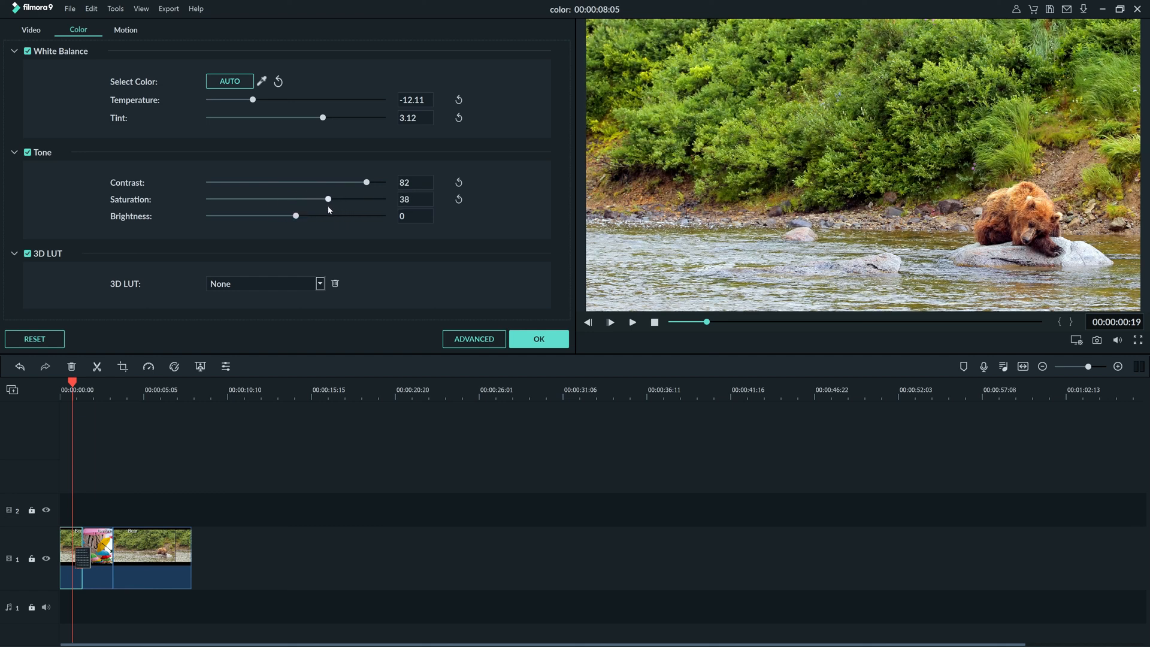
pyautogui.moveTo(332, 198); pyautogui.dragTo(269, 198)
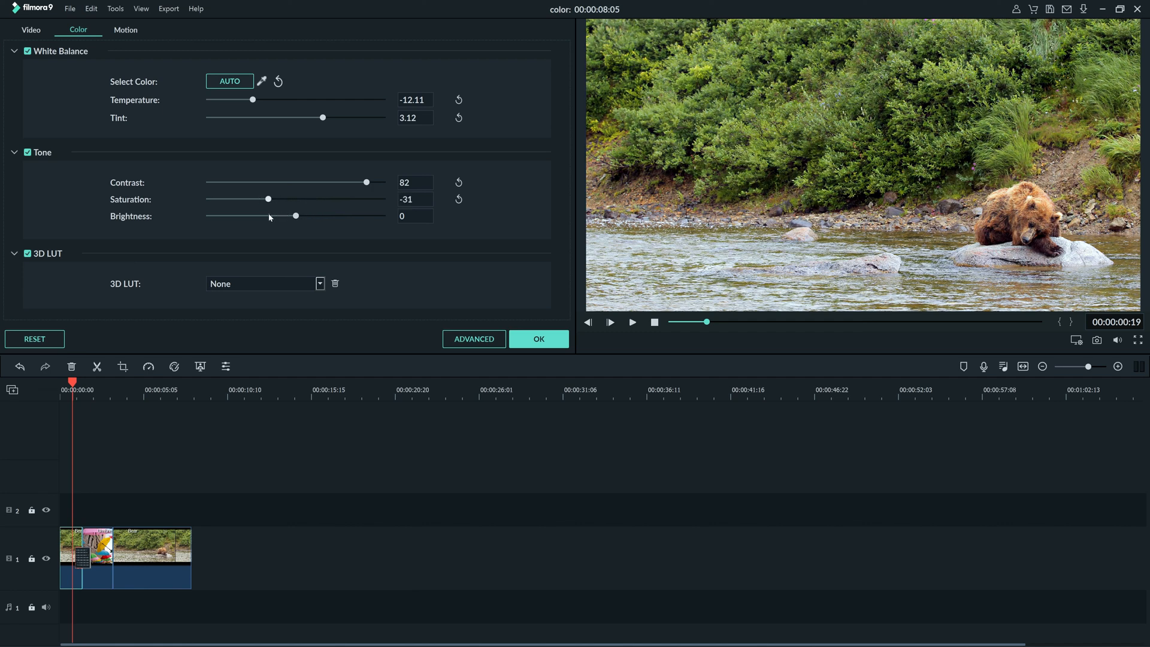
pyautogui.moveTo(267, 199); pyautogui.dragTo(279, 199)
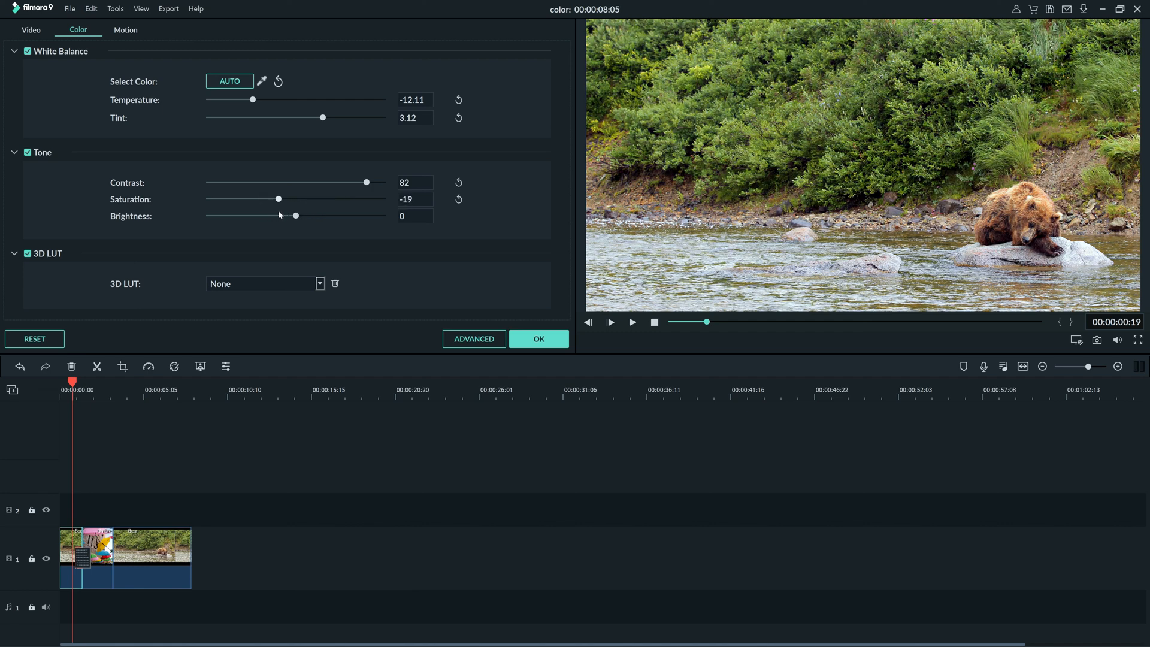
pyautogui.moveTo(278, 199); pyautogui.dragTo(297, 199)
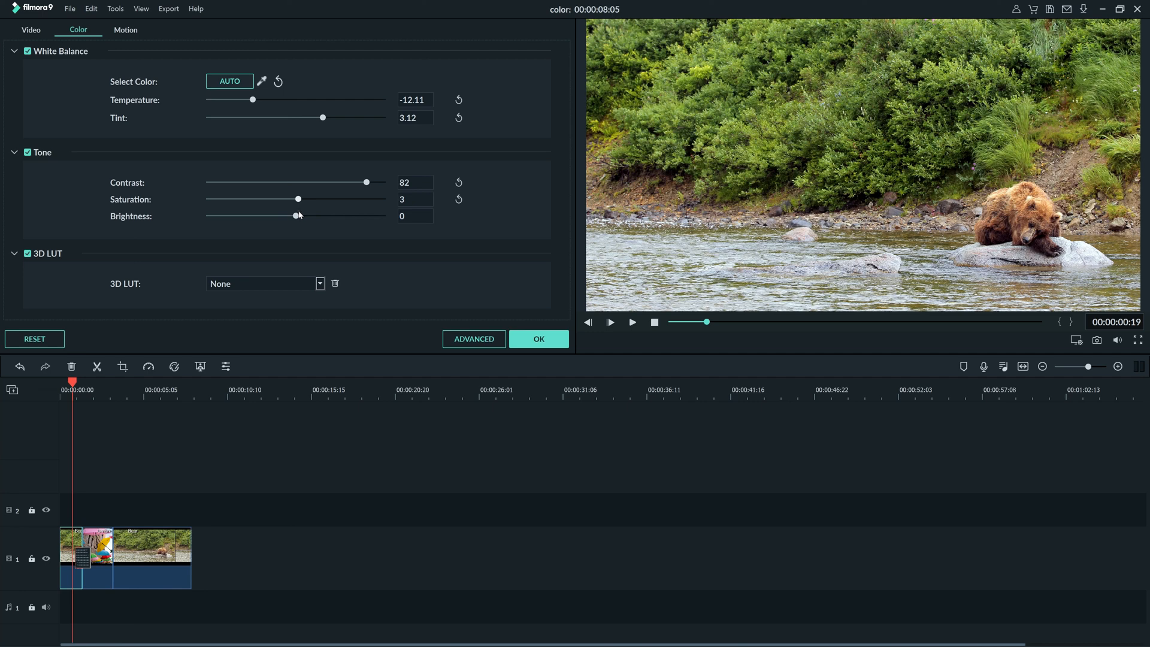
pyautogui.moveTo(297, 199); pyautogui.dragTo(300, 198)
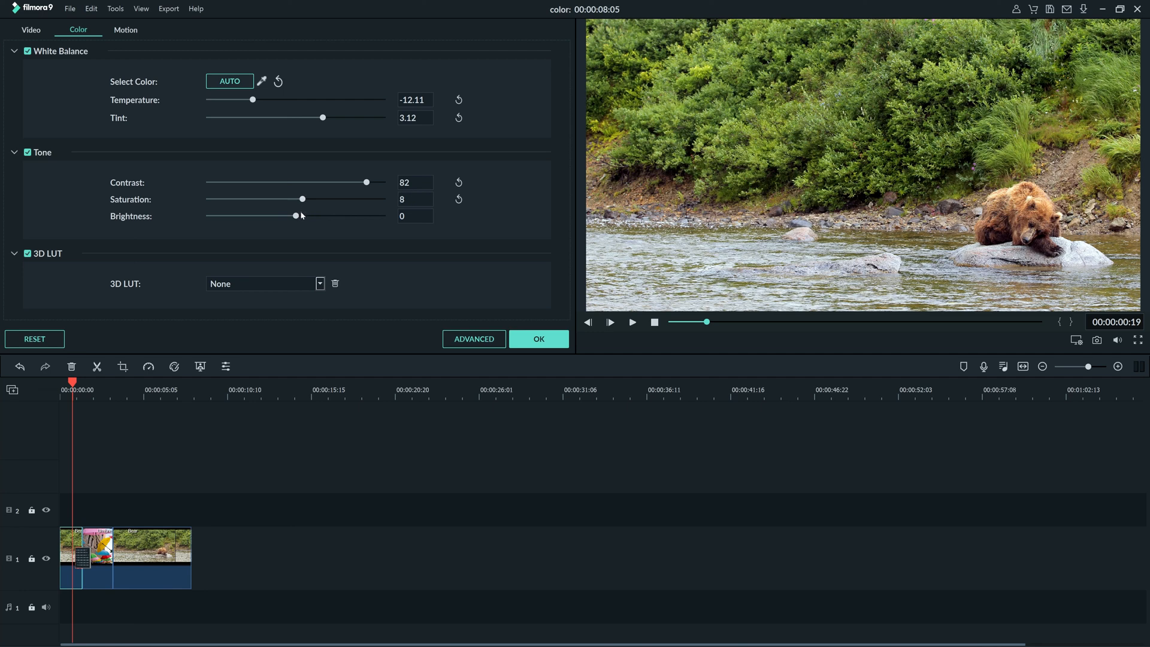
# - Darken the Bear clip's brightness to about -31
pyautogui.moveTo(300, 216); pyautogui.dragTo(290, 216)
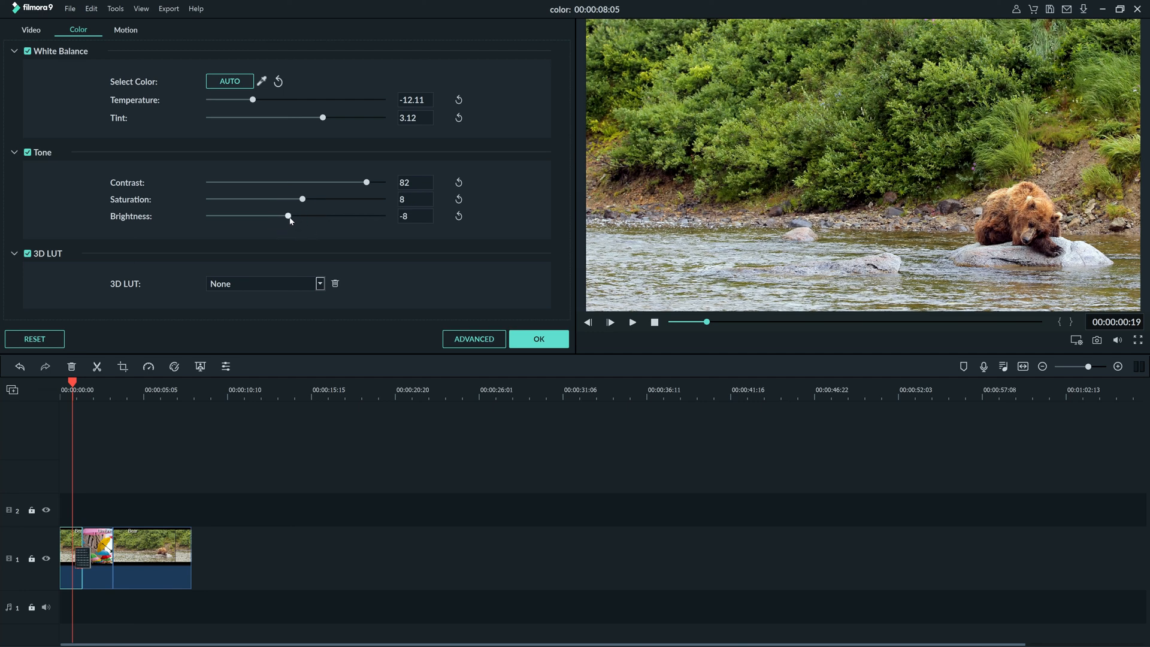
pyautogui.moveTo(289, 215); pyautogui.dragTo(268, 215)
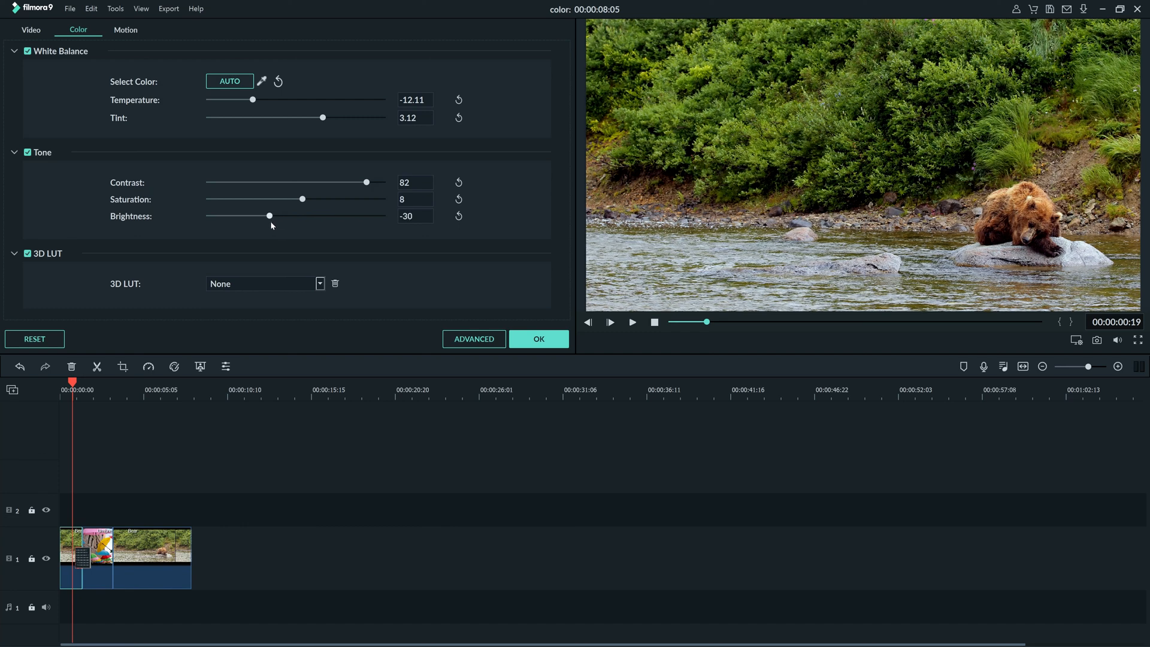
pyautogui.moveTo(269, 216); pyautogui.dragTo(273, 216)
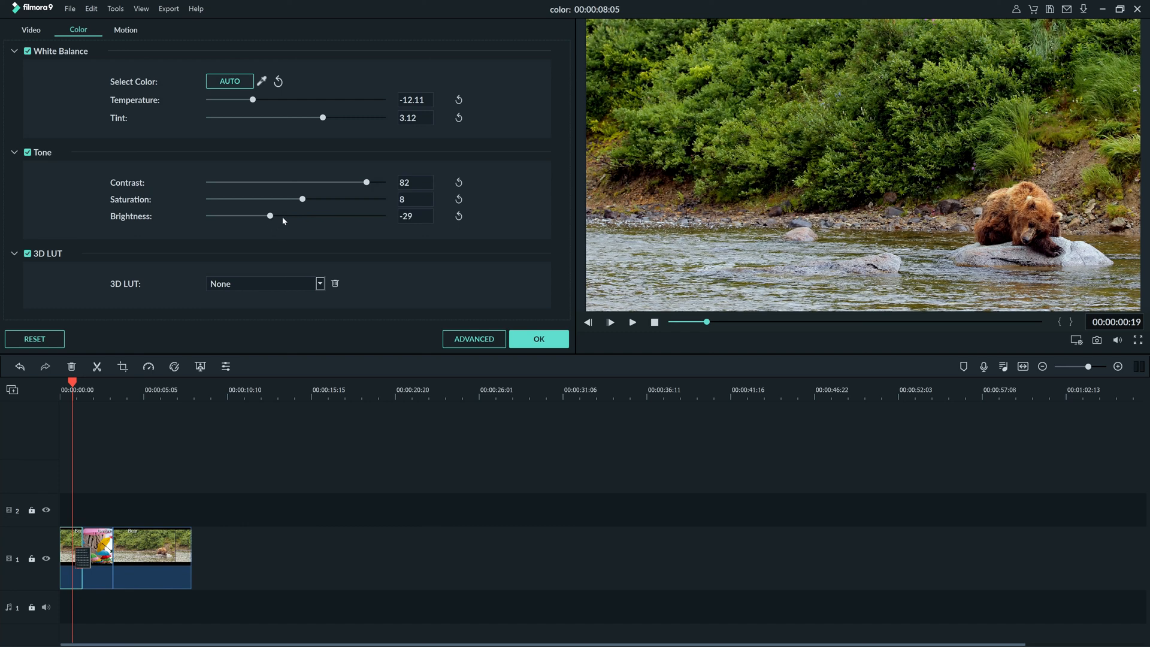
pyautogui.moveTo(270, 216); pyautogui.dragTo(268, 216)
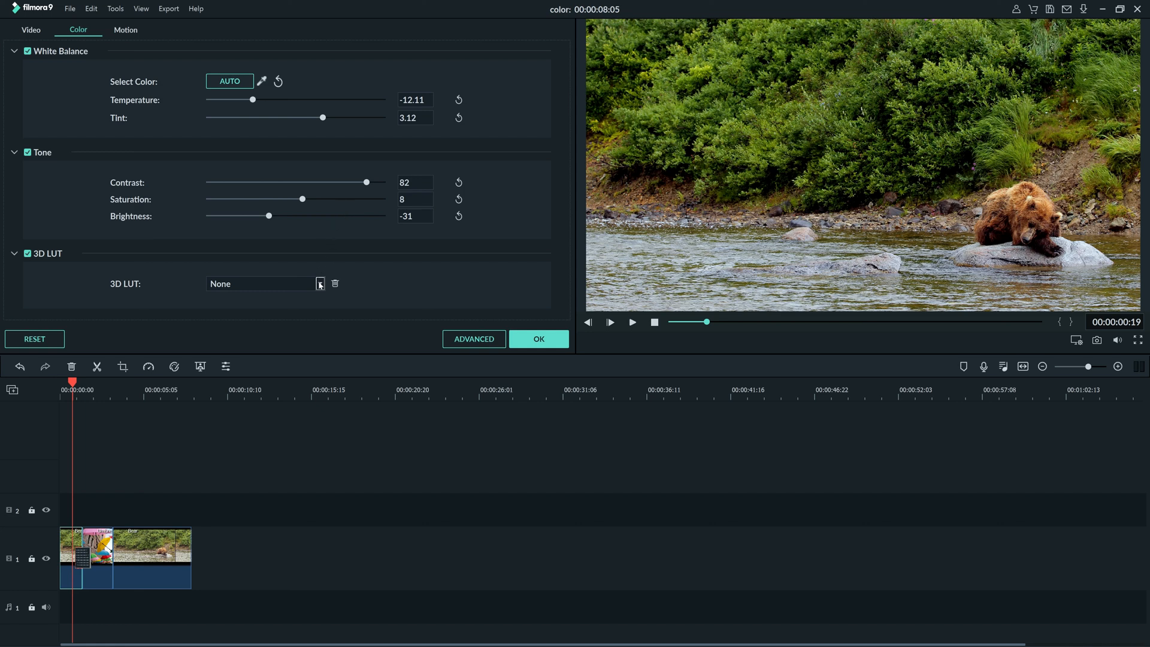
# - Try the 007 Series, B&W Film and Harry Potter 3D LUT presets on the Bear clip
pyautogui.click(319, 284)
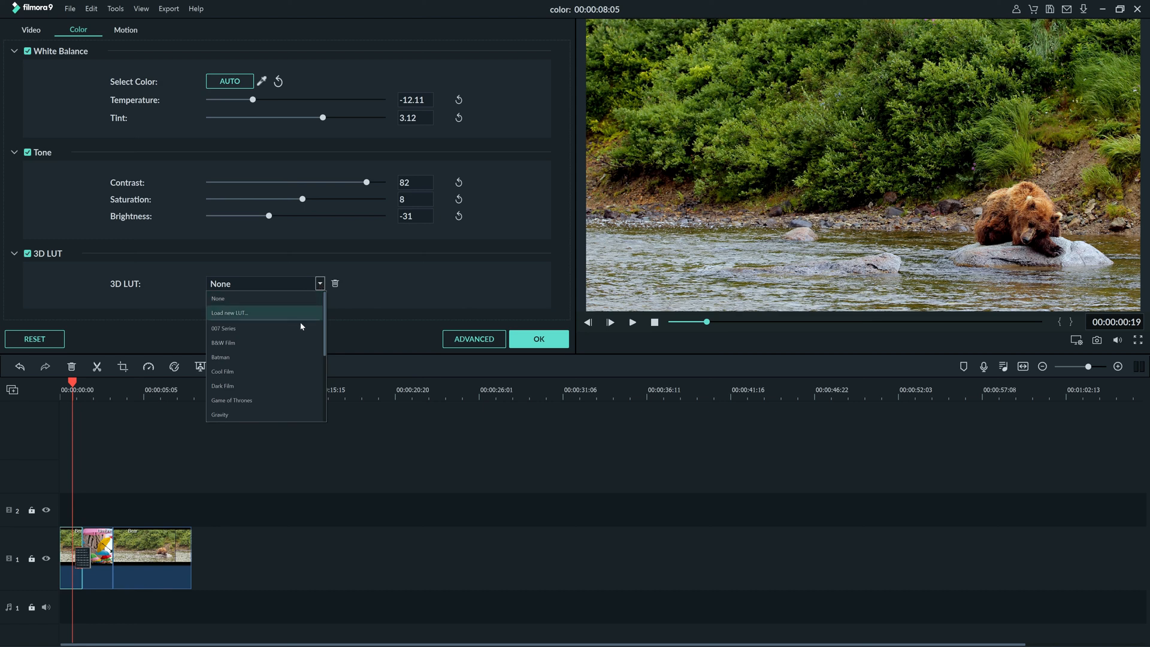
pyautogui.click(222, 328)
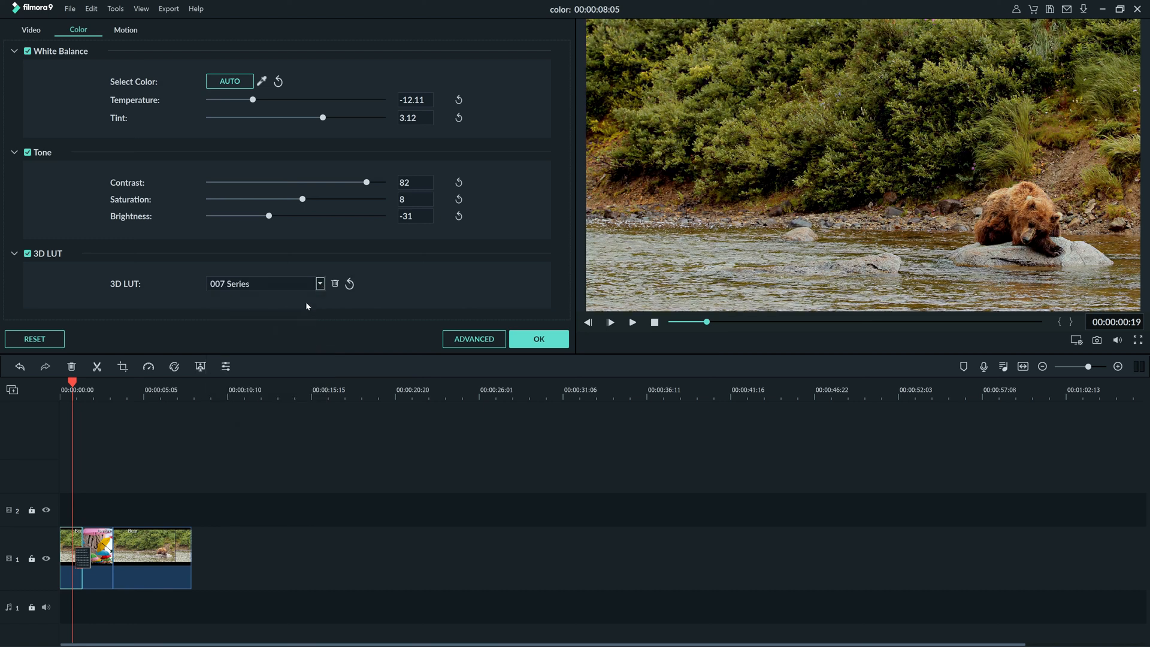
pyautogui.click(320, 284)
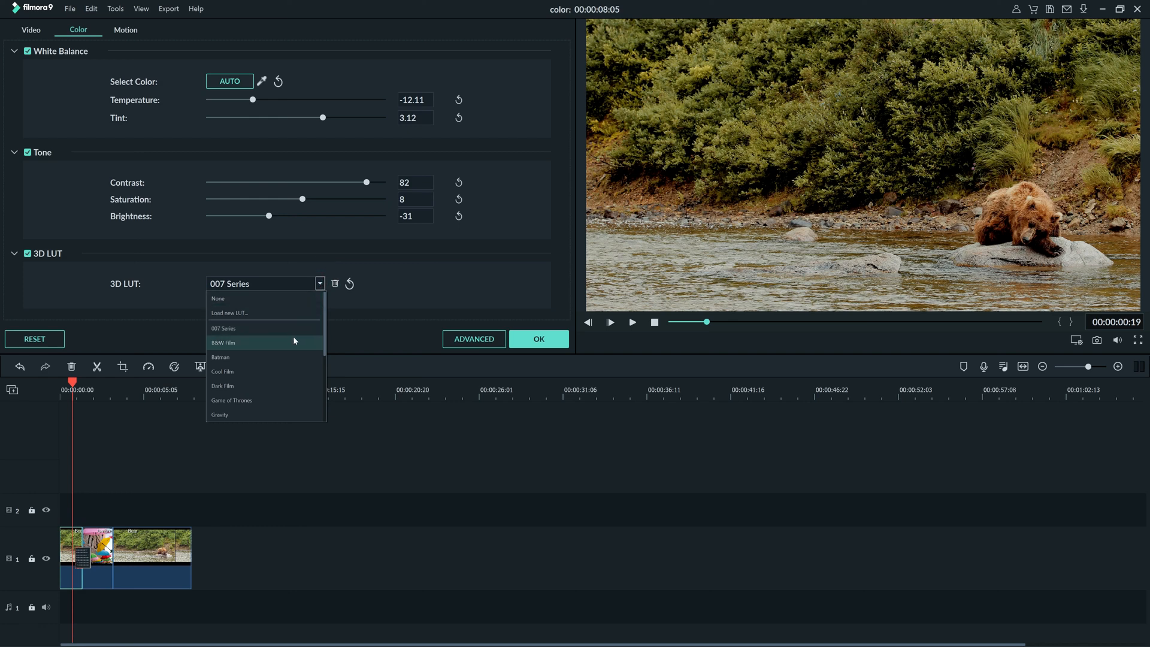
pyautogui.click(223, 342)
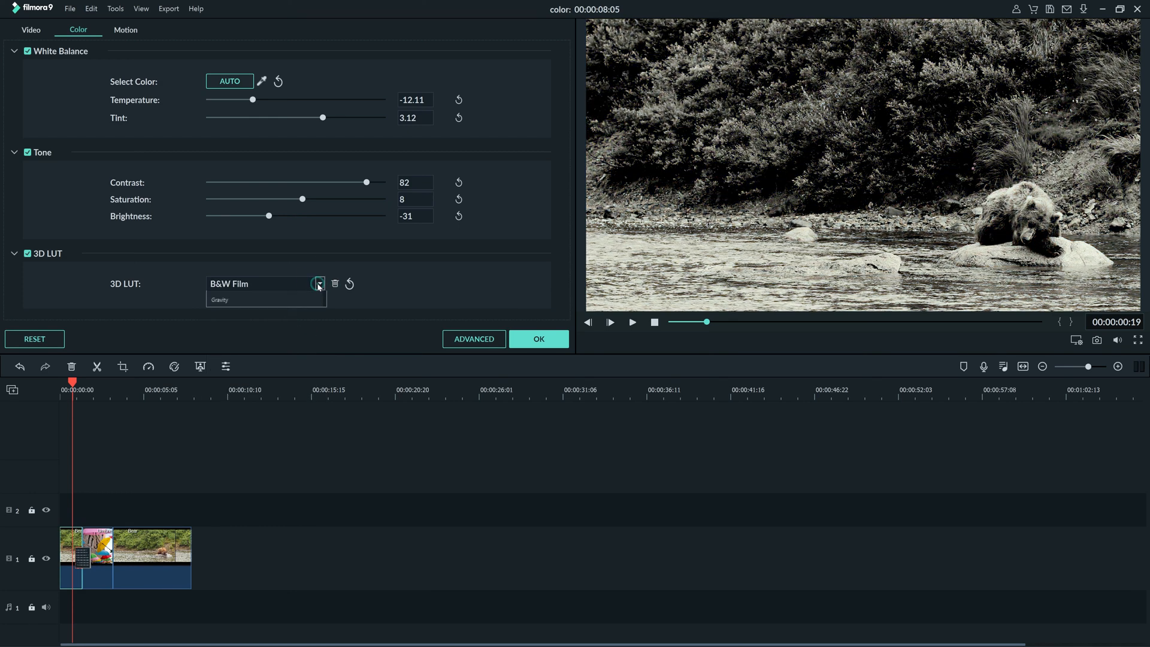
pyautogui.click(319, 284)
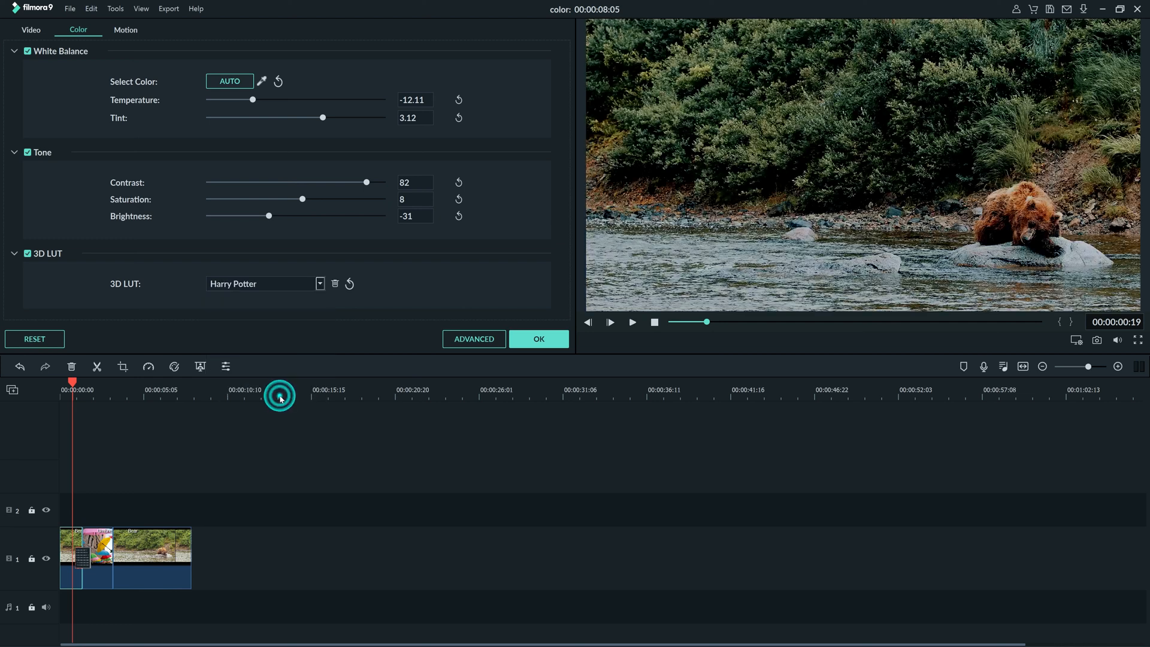
# - Try the Game of Thrones LUT, then grade the Bear clip with House of Cards
pyautogui.click(320, 284)
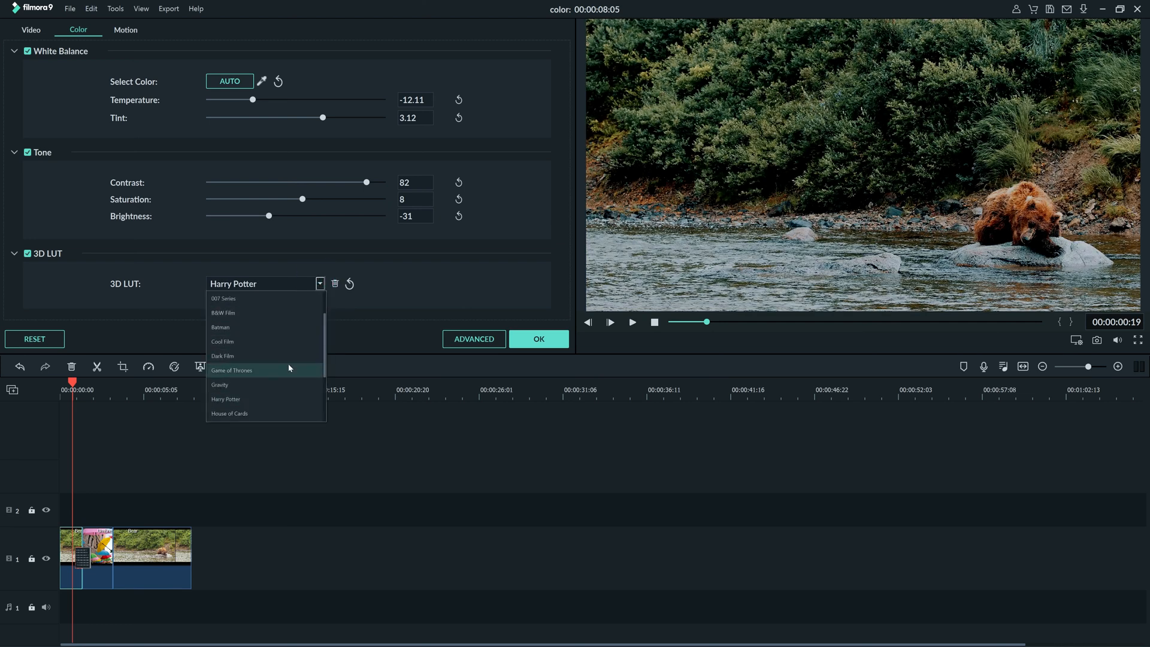
pyautogui.click(231, 370)
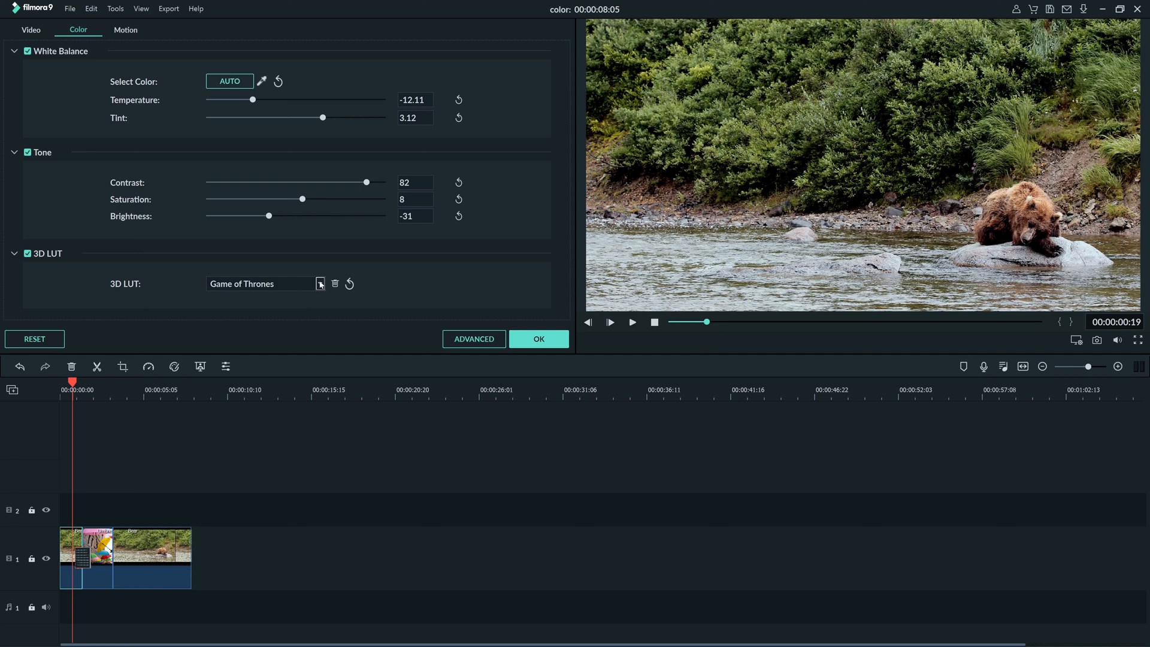
pyautogui.click(319, 283)
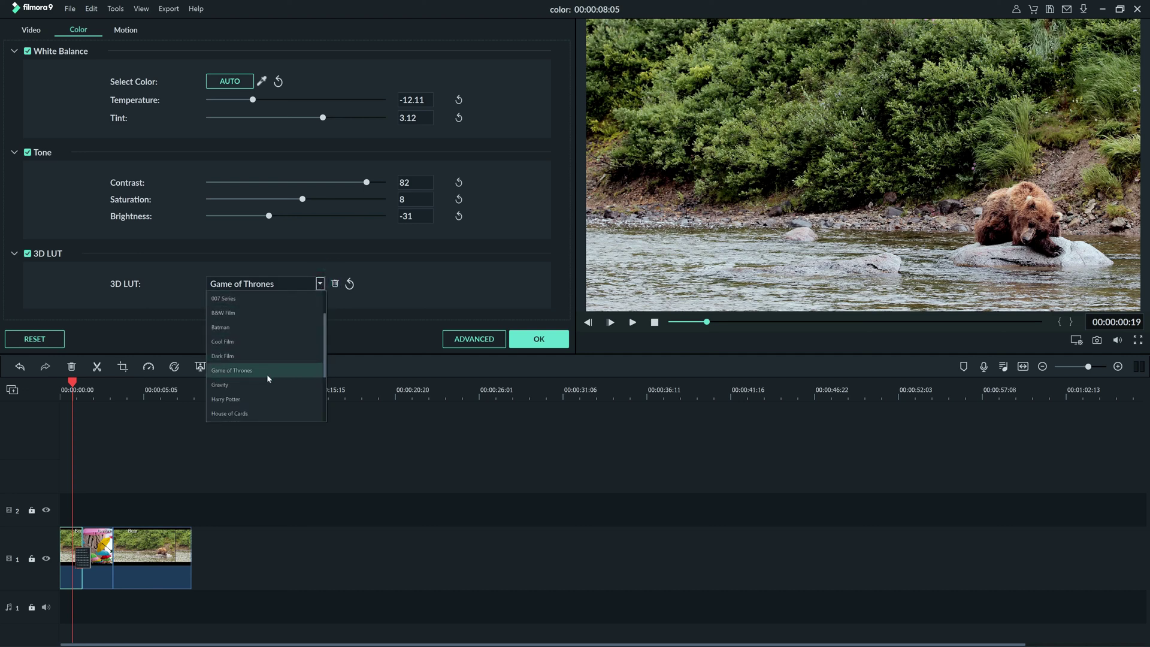
pyautogui.click(230, 413)
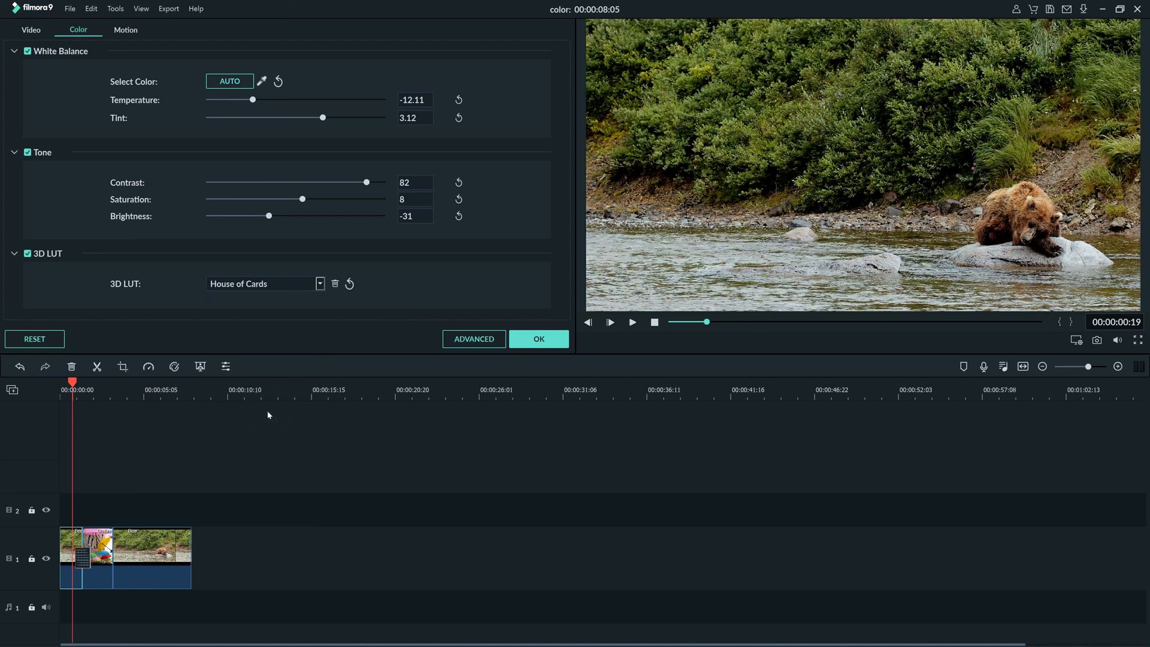